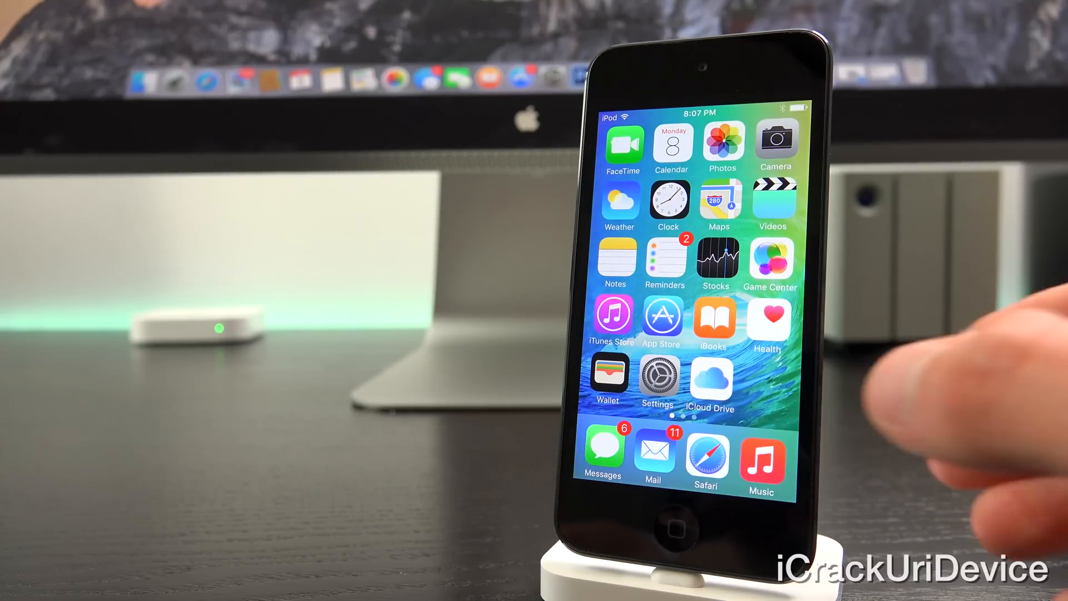
Scroll apple.com in Safari past the News app image to its iOS 9 description
left_click(658, 381)
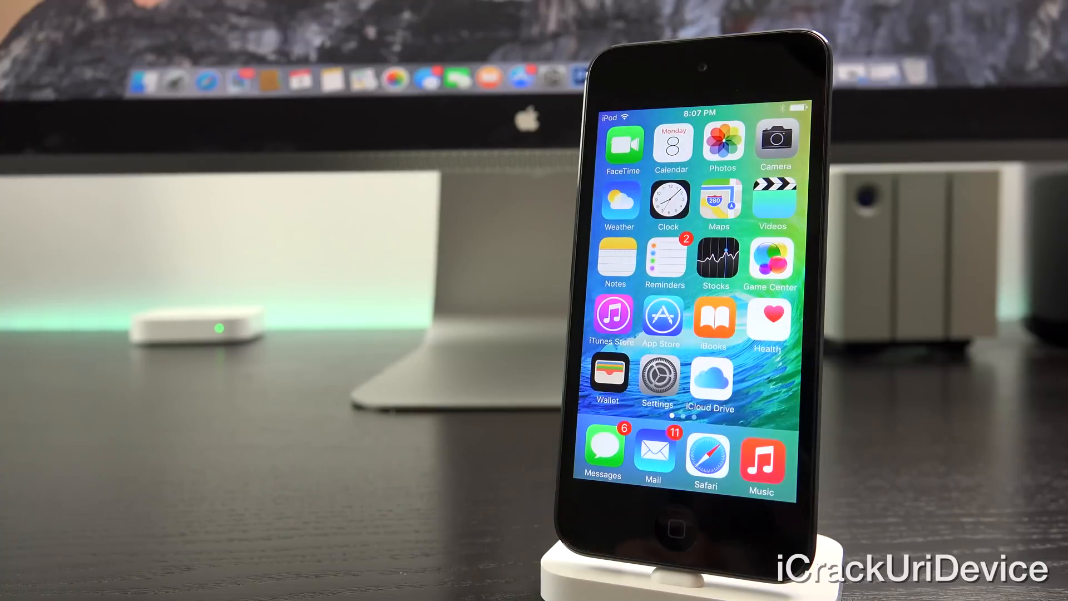
left_click(706, 460)
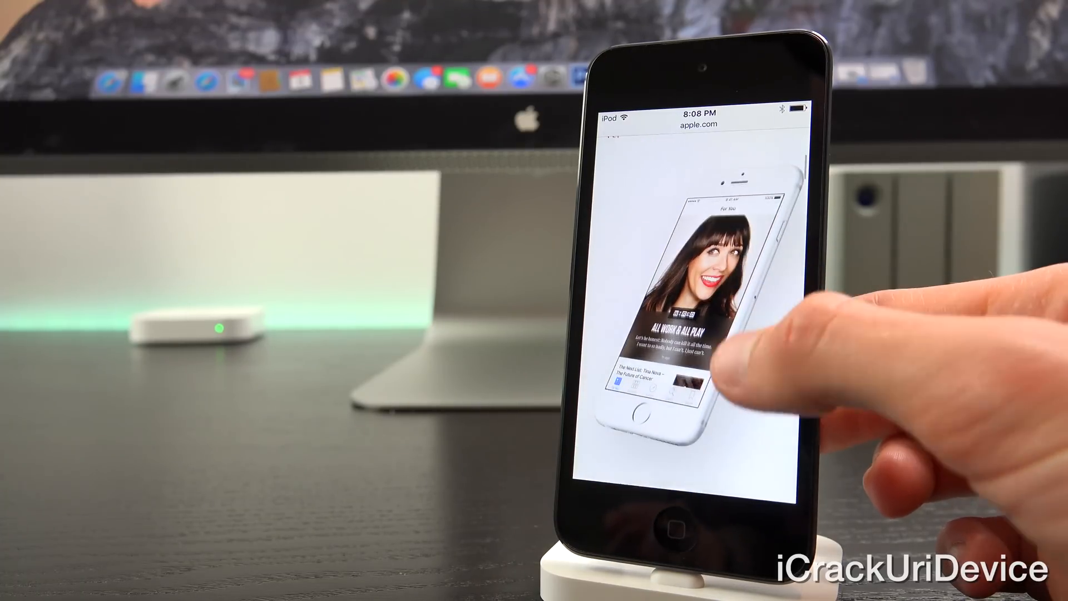
scroll("down", 3)
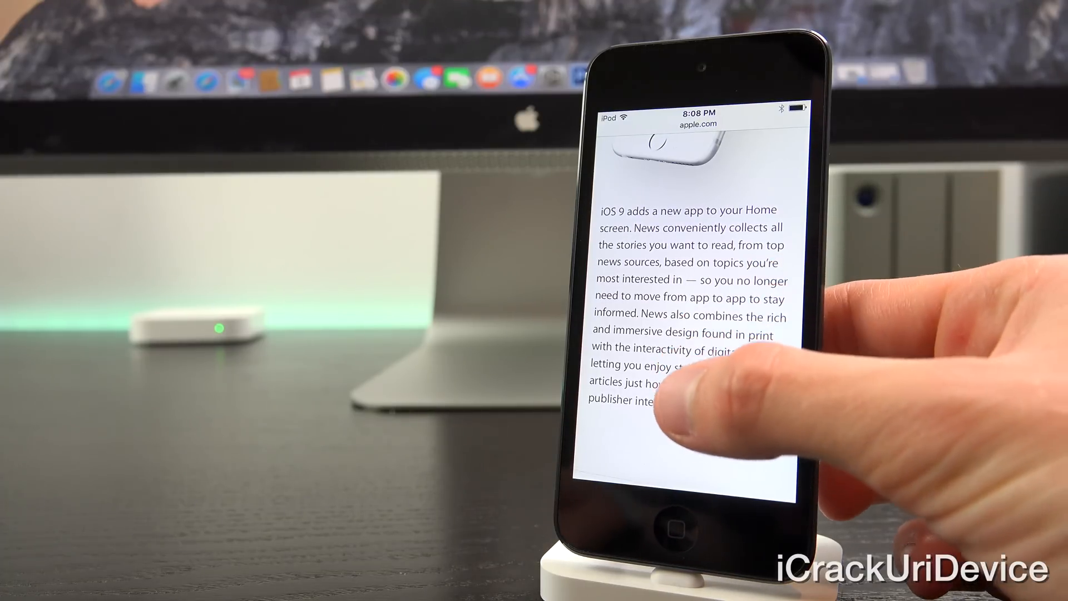
scroll("down", 3)
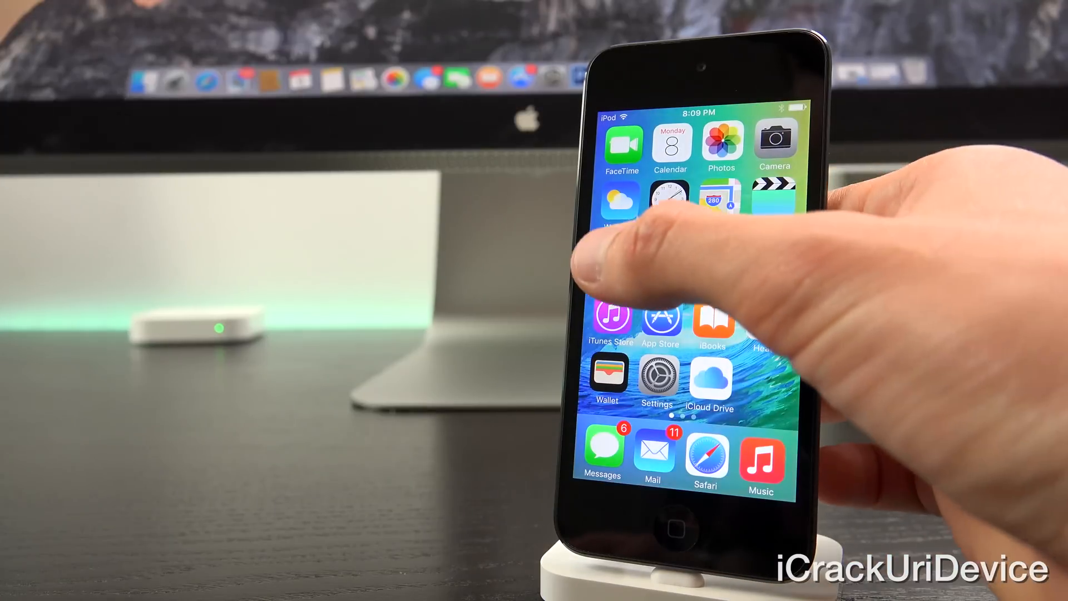
Open Notes, view the 'Demo!' note with its web link, and return to the five-note list
left_click(622, 212)
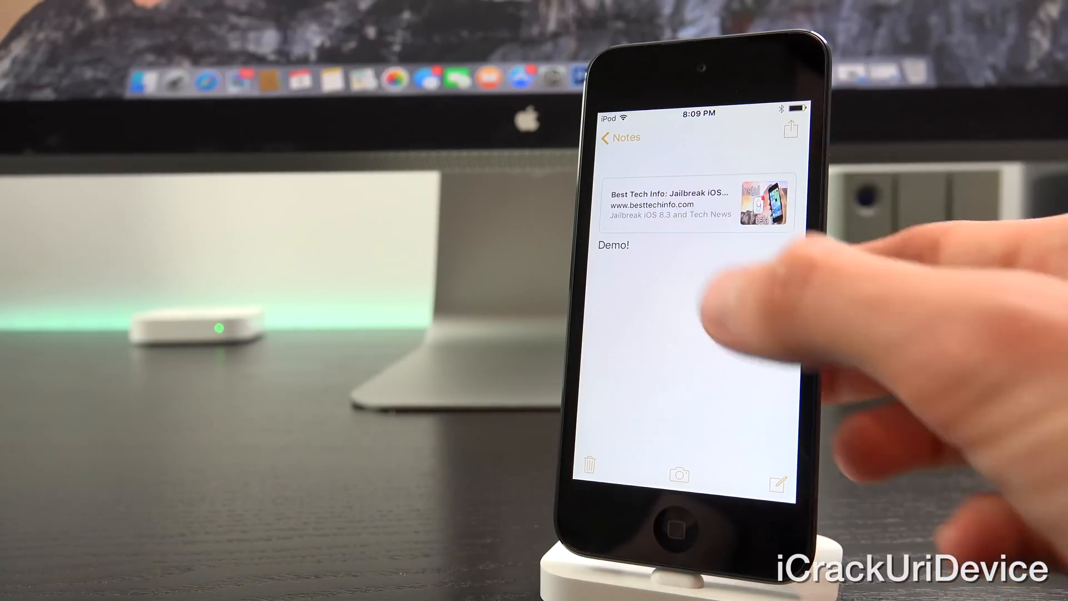
left_click(690, 202)
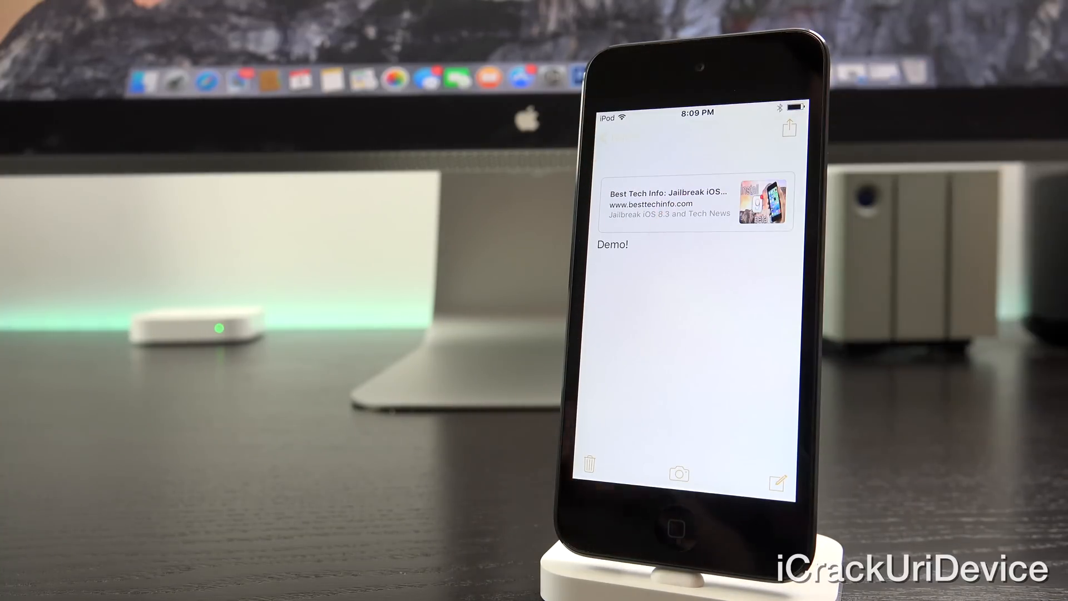
left_click(604, 137)
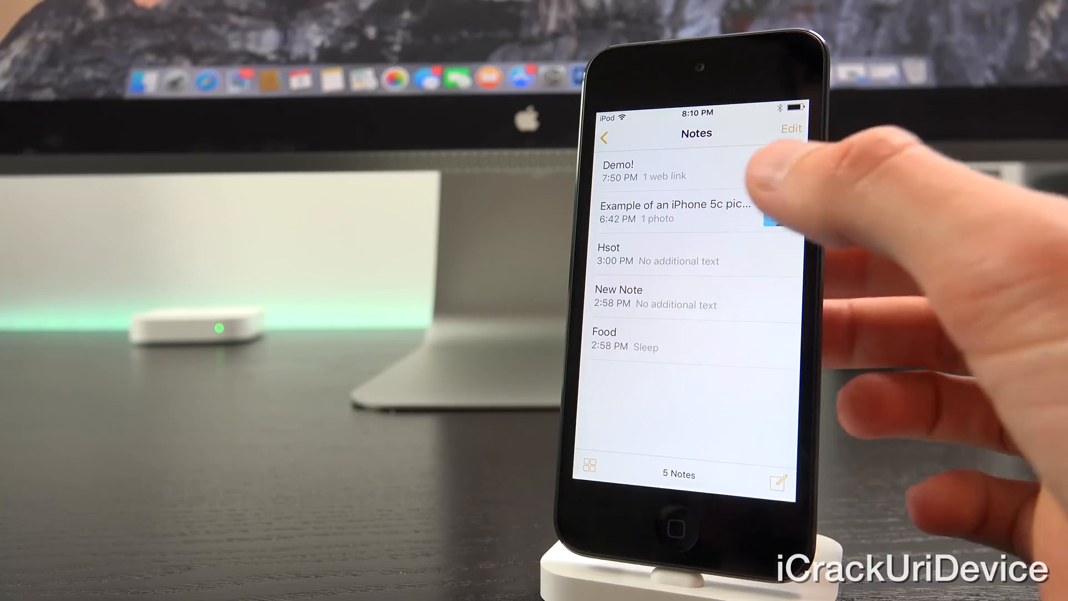
View the 'Example of an iPhone 5c picture' note, cancel the photo choices, then start a new note
left_click(678, 211)
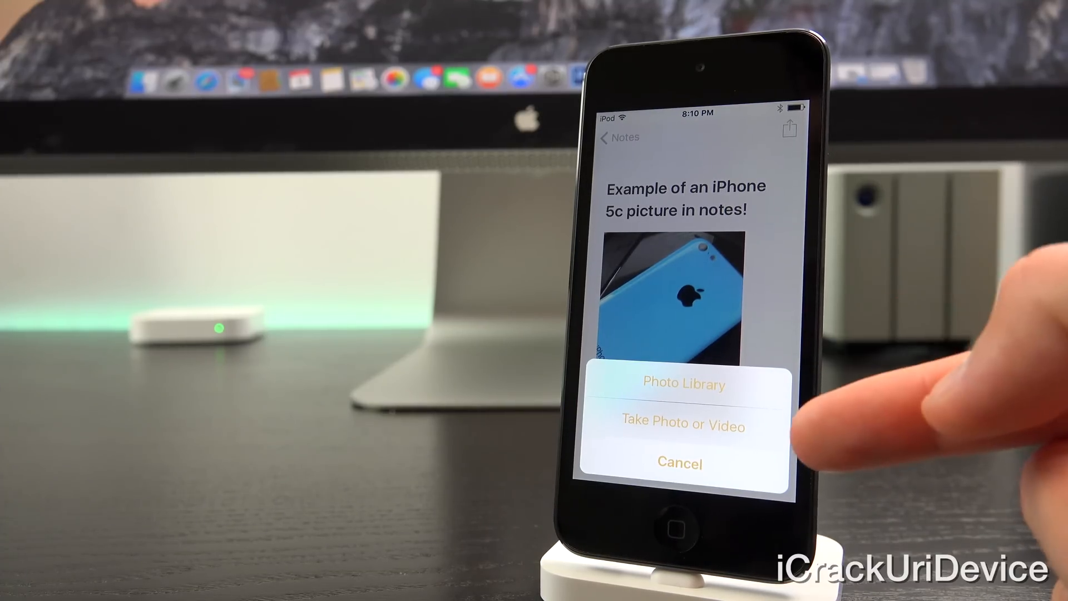
left_click(677, 462)
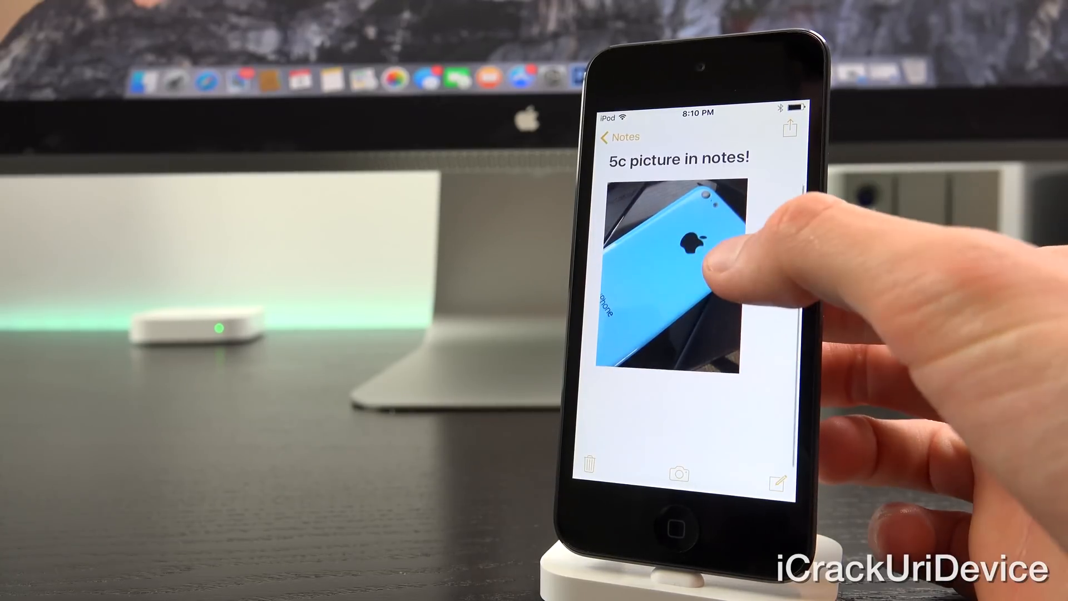
left_click(614, 136)
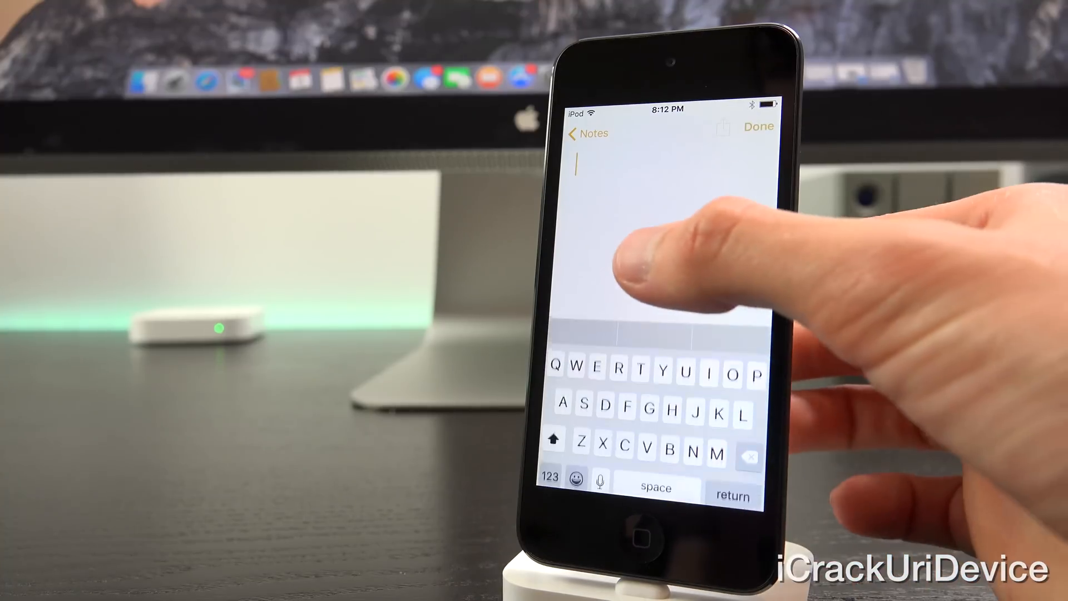
Type 'Ggg' in the new note and bring up the Title, Heading and Body style choices
type("Gggggggvvvv")
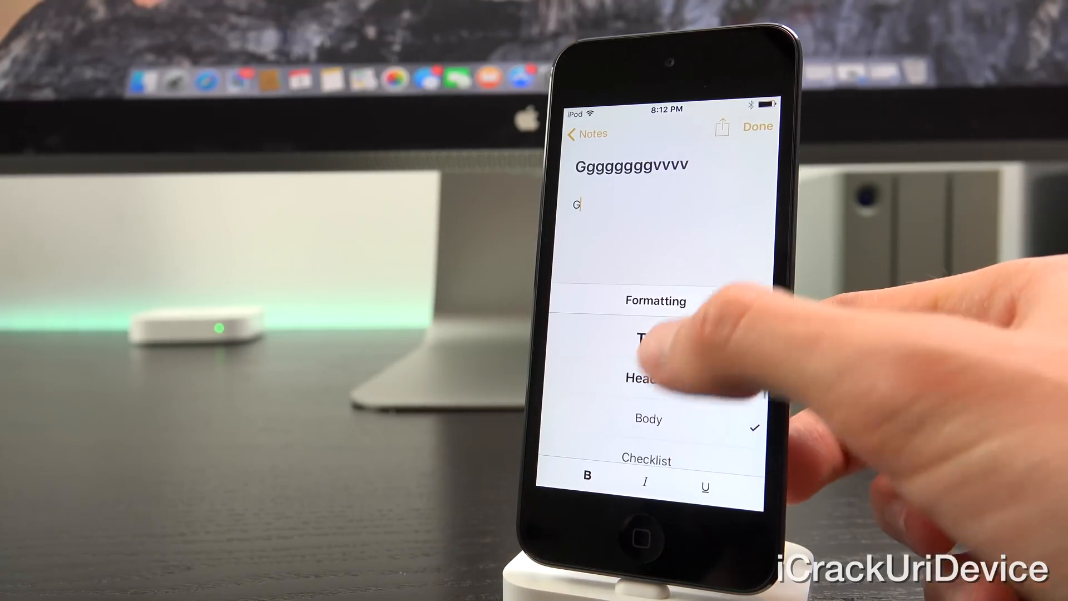
left_click(586, 134)
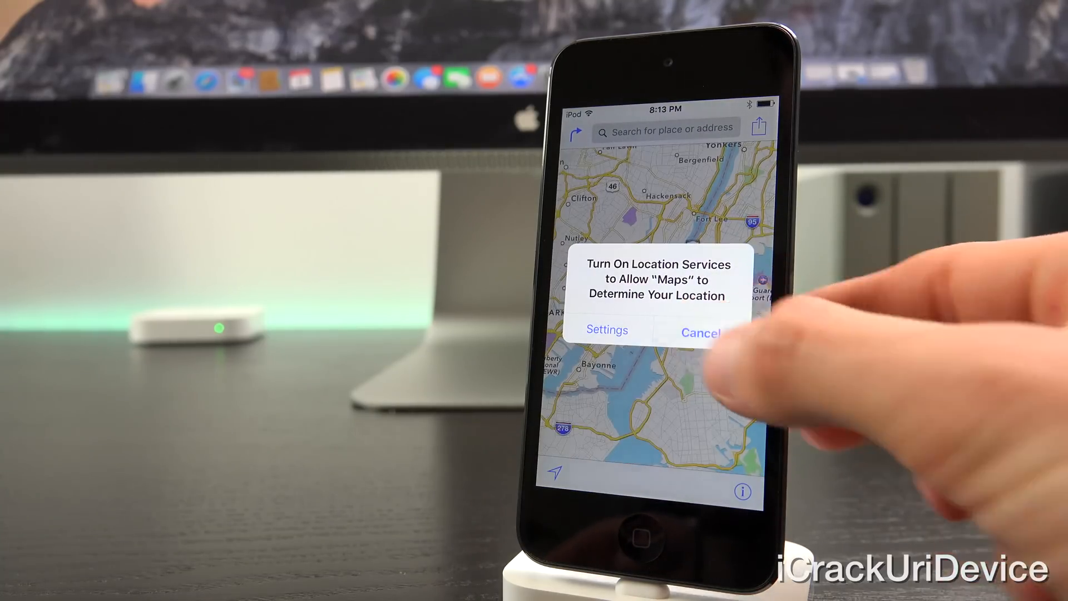
Cancel the 'Turn On Location Services' alert in Maps
left_click(702, 333)
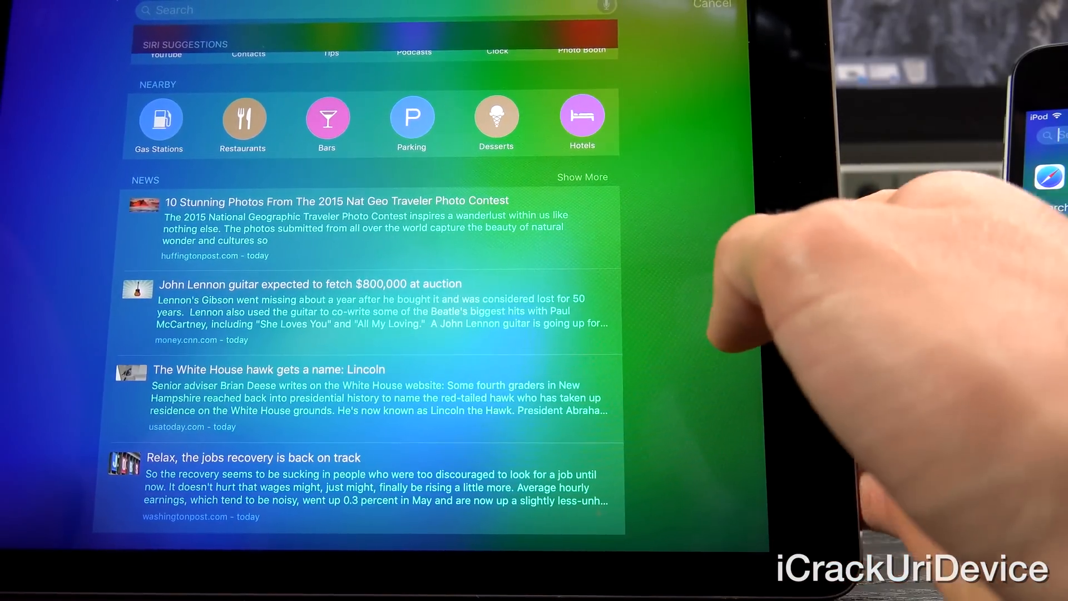
Scroll the iPad search screen through Siri suggestions, Nearby places and News headlines
scroll("down", 3)
type("2")
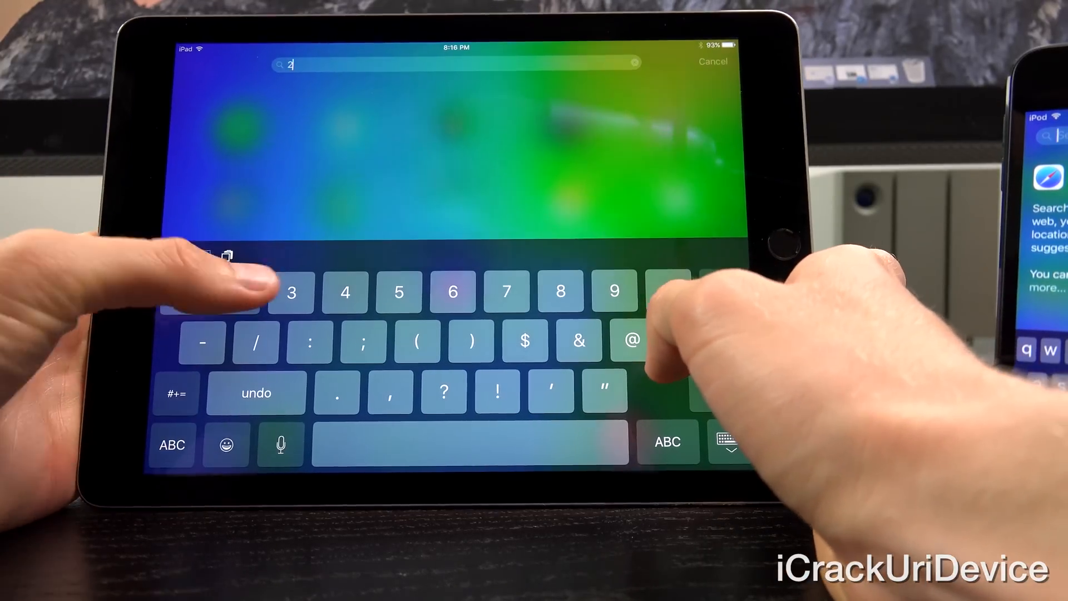
Enter 23* in iPad search to get the inline Calculator result
type("3*")
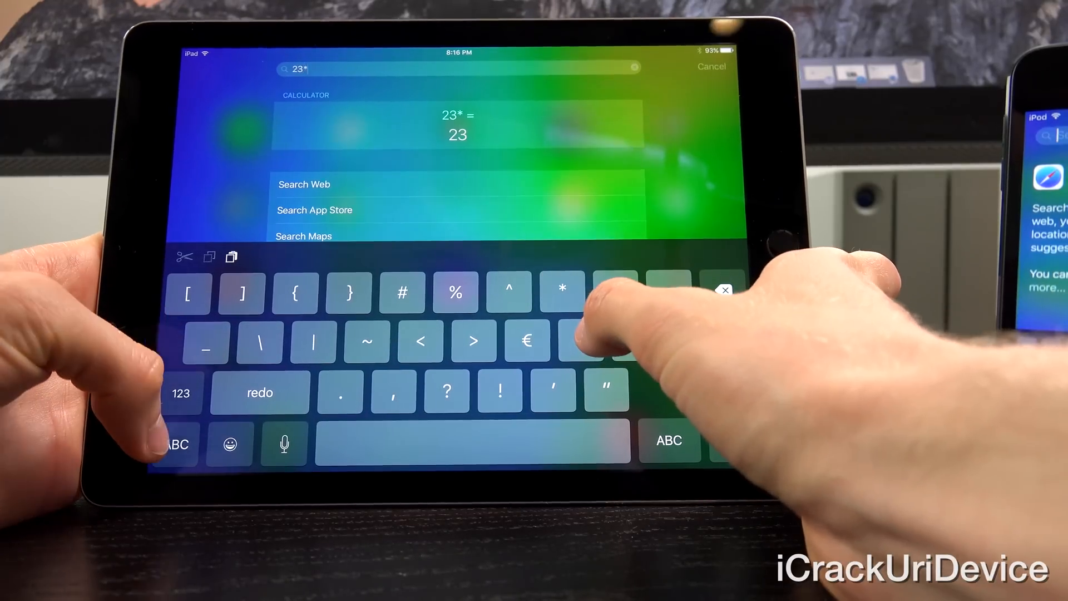
left_click(181, 394)
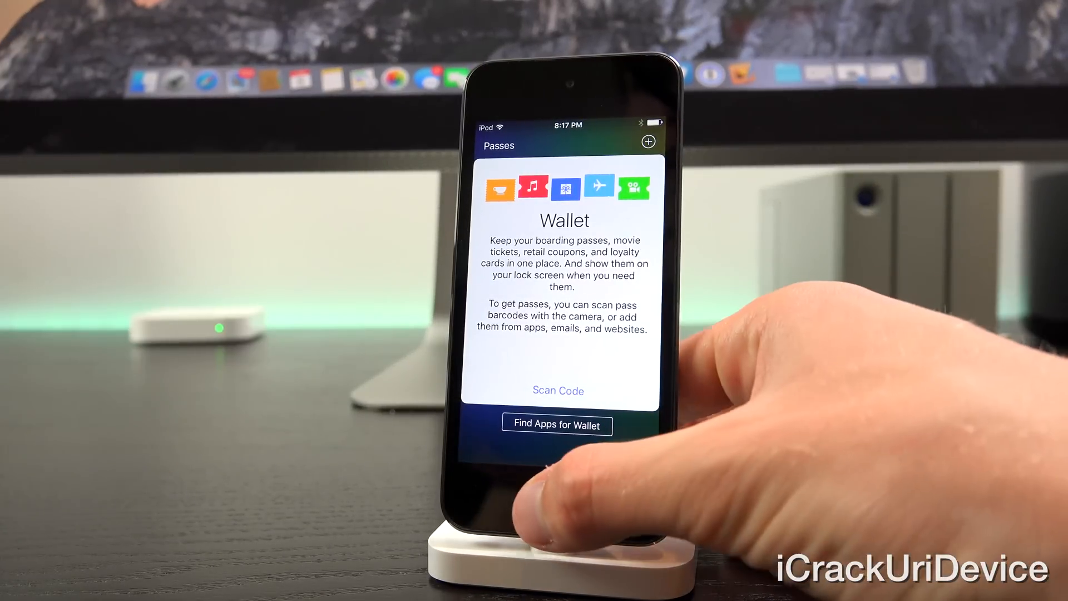
Close Wallet's welcome screen and return the iPod touch to its Home Screen
left_click(565, 503)
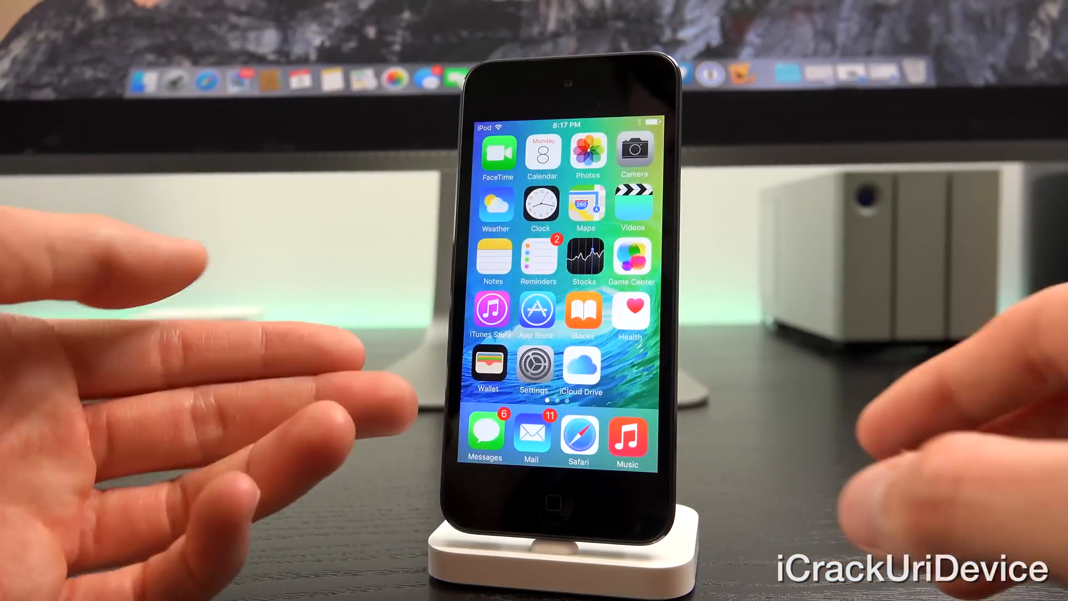
left_click(488, 365)
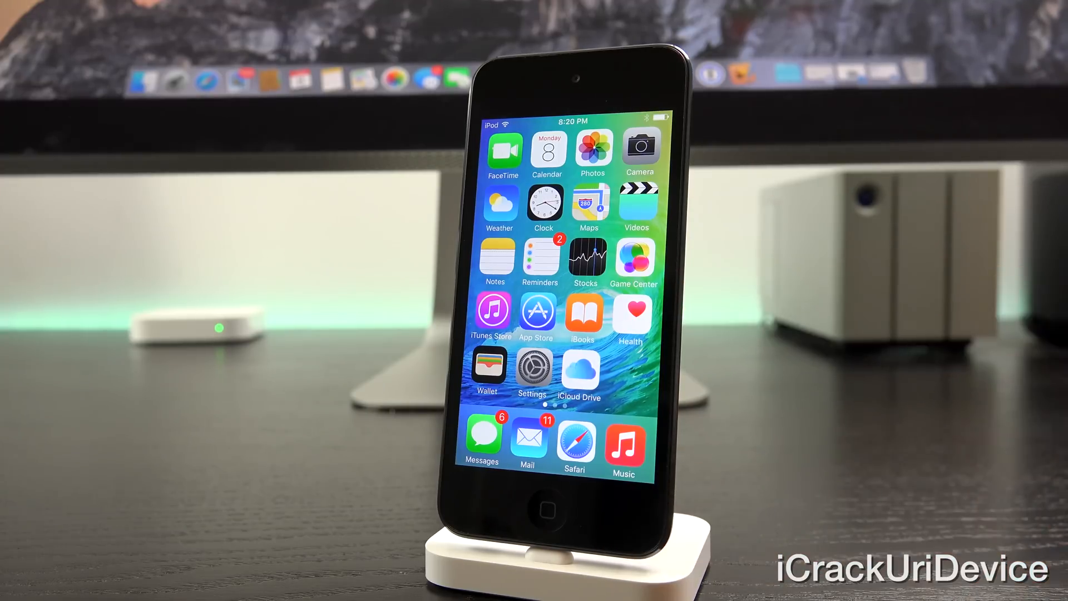
Open the 'Example of an iPhone 5c picture in notes!' note and tap into it for editing
left_click(495, 262)
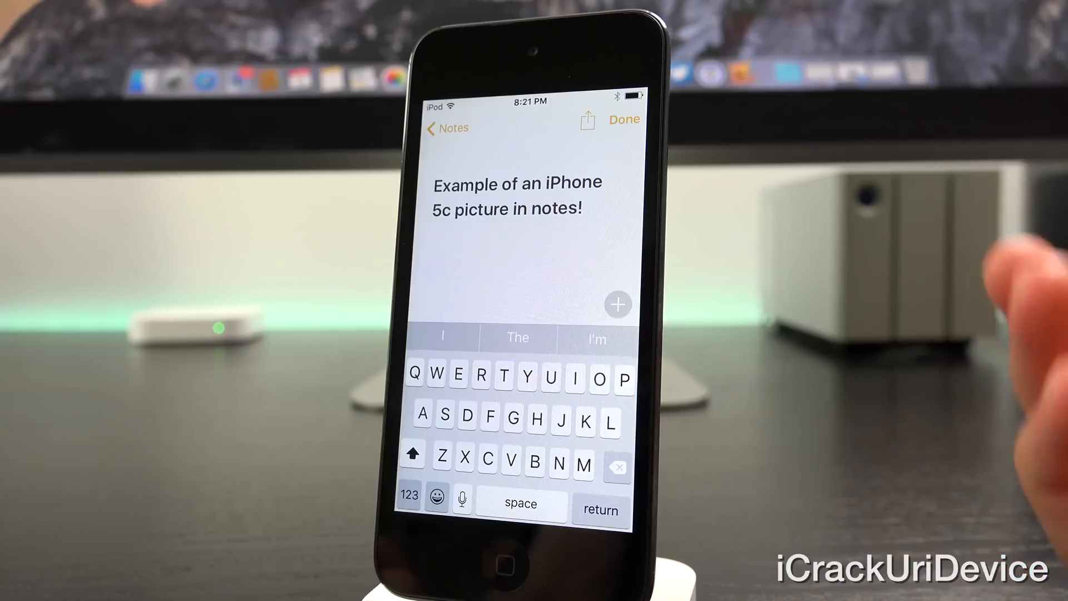
left_click(623, 119)
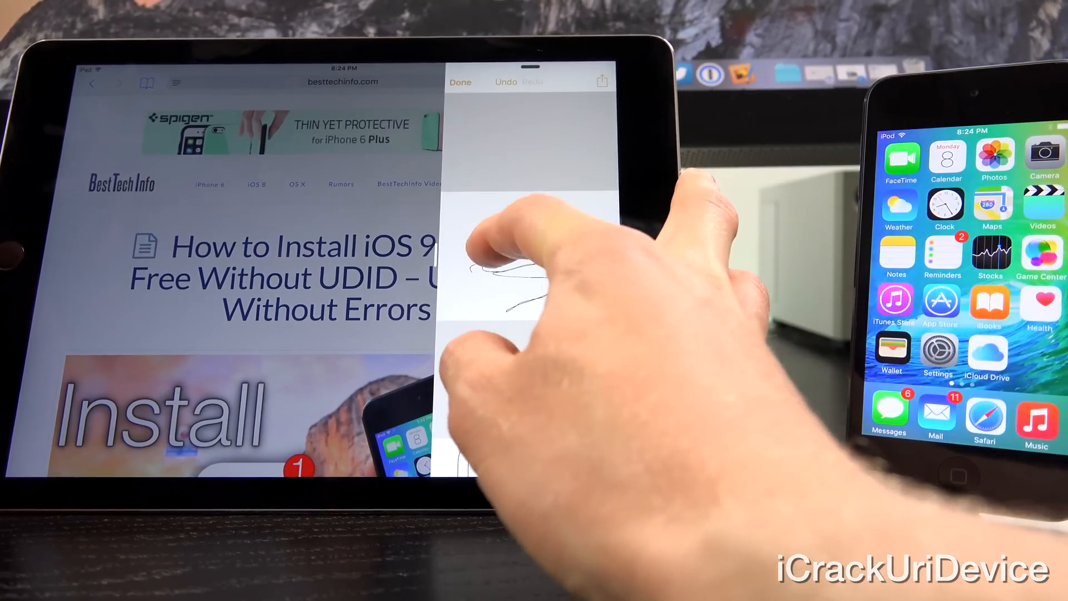
Drag the floating Notes sketch to pin it beside Safari in Split View
left_click_drag(477, 258, 559, 286)
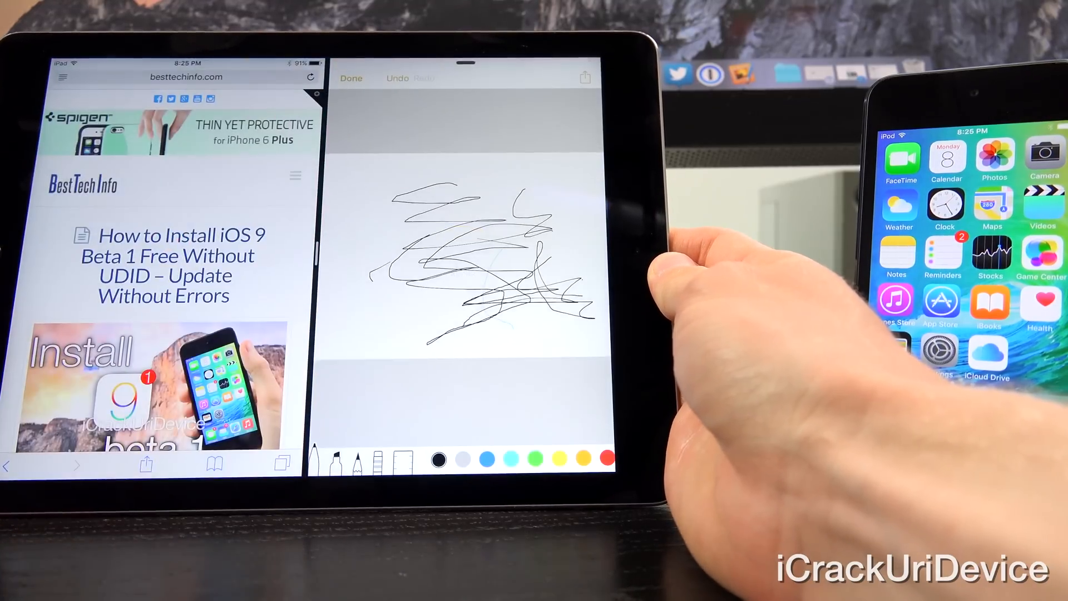
Drag the Slide Over divider to pin the side app into Split View beside Safari
scroll("down", 3)
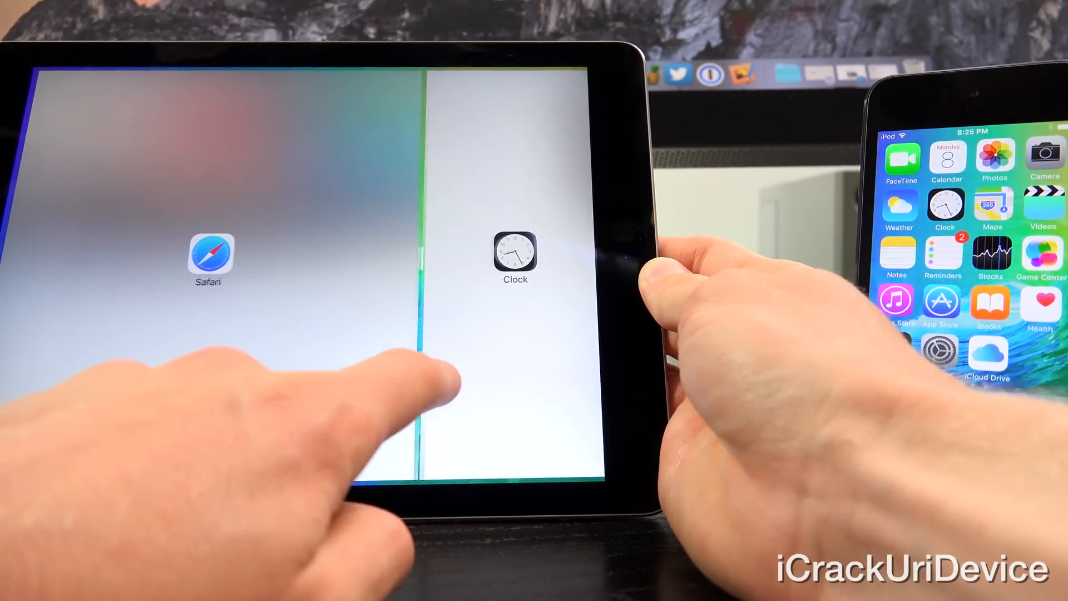
Choose Clock as the side app so it shares Split View with Safari
left_click(210, 261)
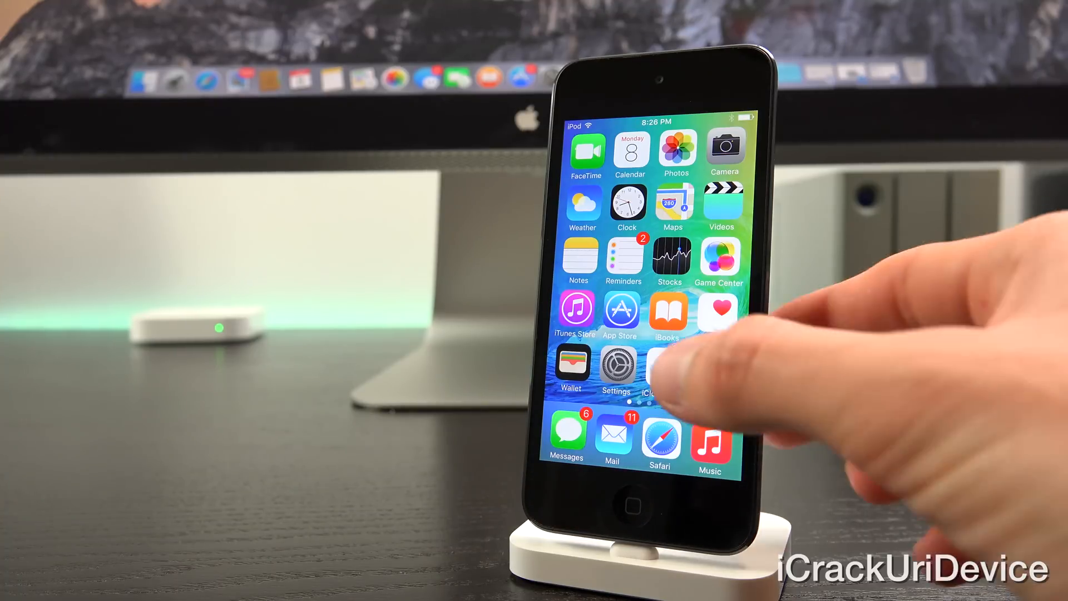
Launch iCloud Drive on the iPod touch to list folders like iA Writer, Numbers and Pages
left_click(650, 371)
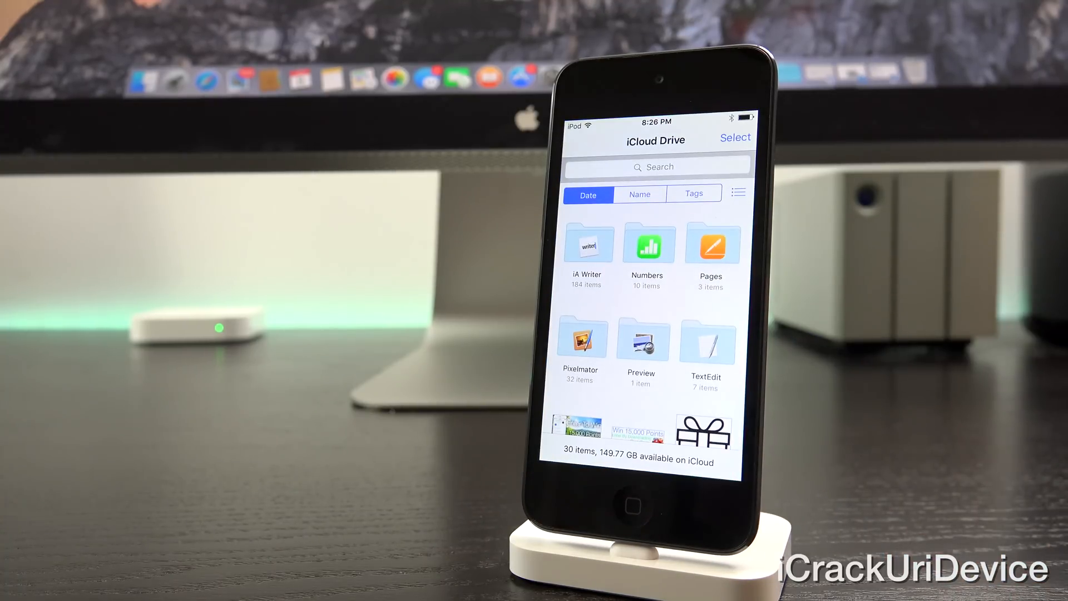